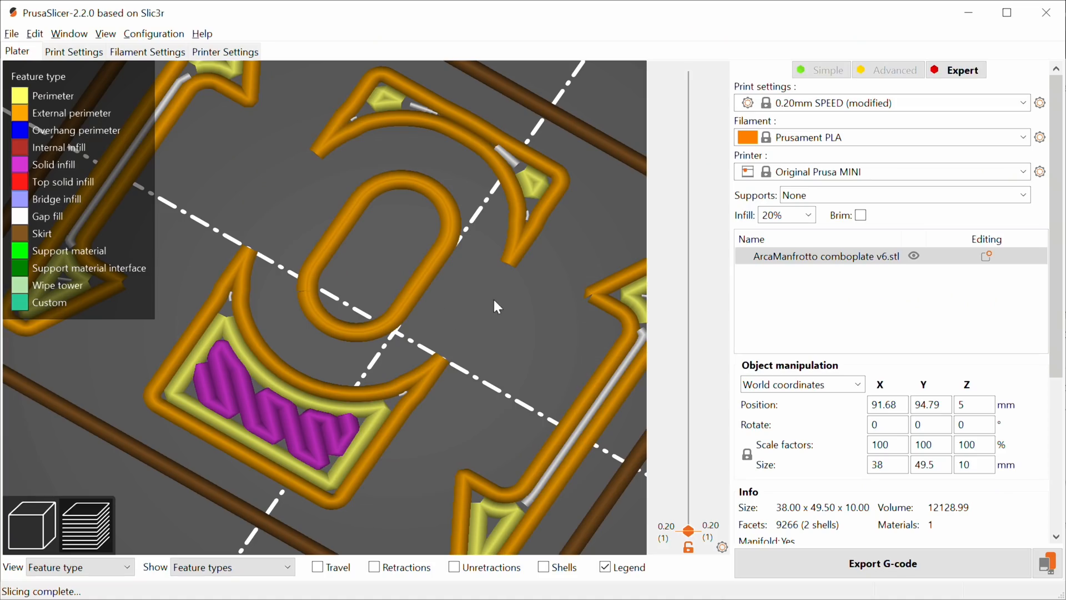
# - Switch from the sliced preview to the Print Settings Layers and perimeters page
pyautogui.click(73, 51)
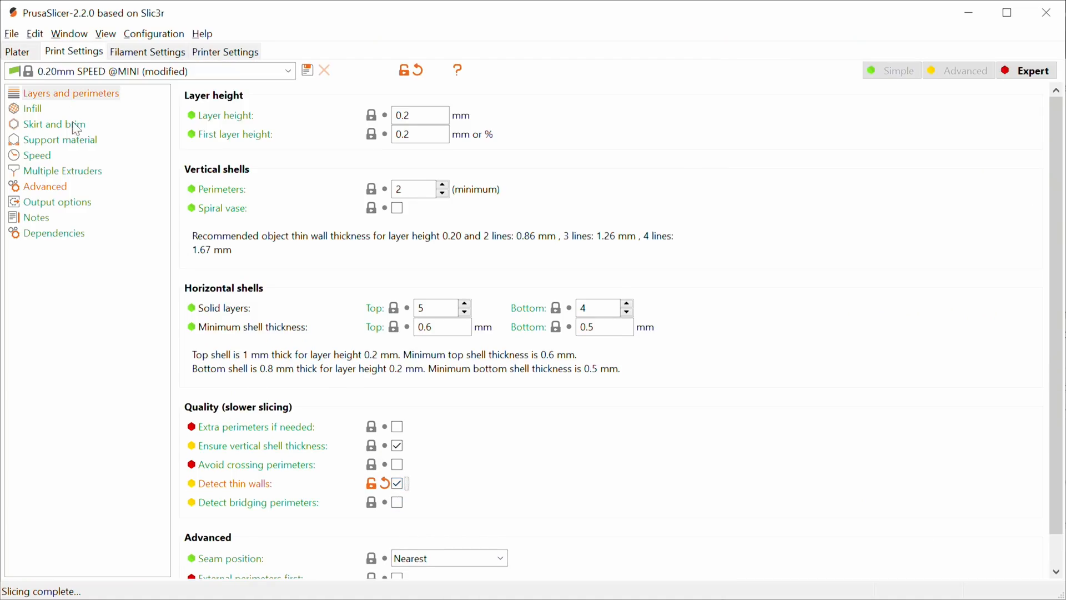